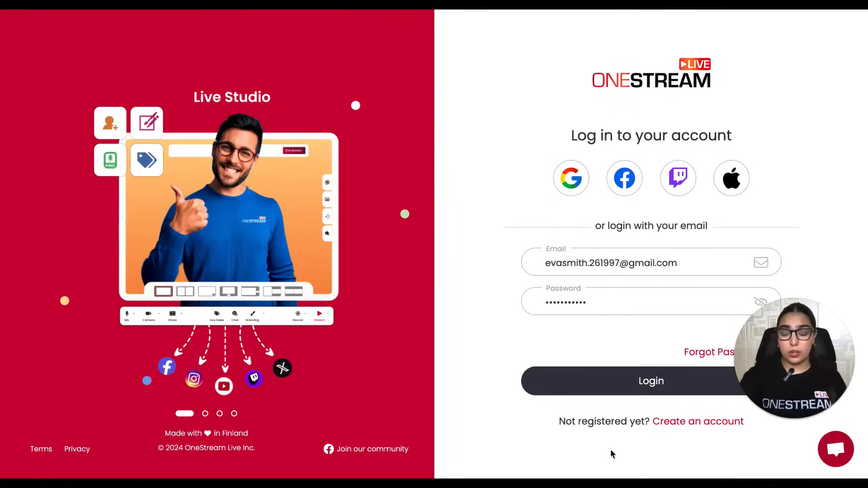
Log in and create a new Studio stream titled 'Live with OneStream Live.' with a description
{"action": "left_click", "coordinate": [651, 380]}
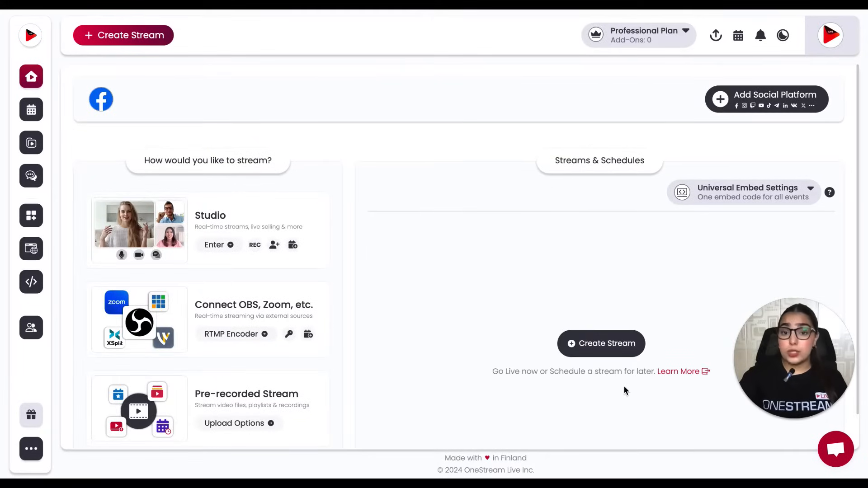
{"action": "left_click", "coordinate": [600, 343]}
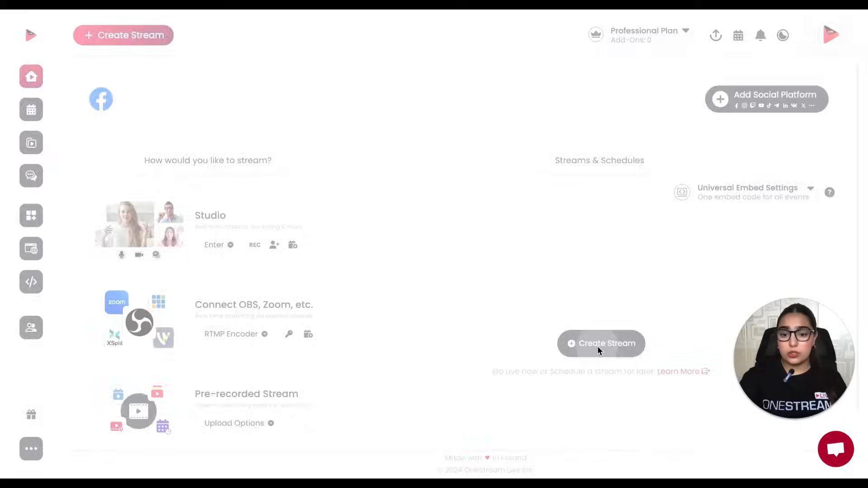
{"action": "left_click", "coordinate": [601, 344]}
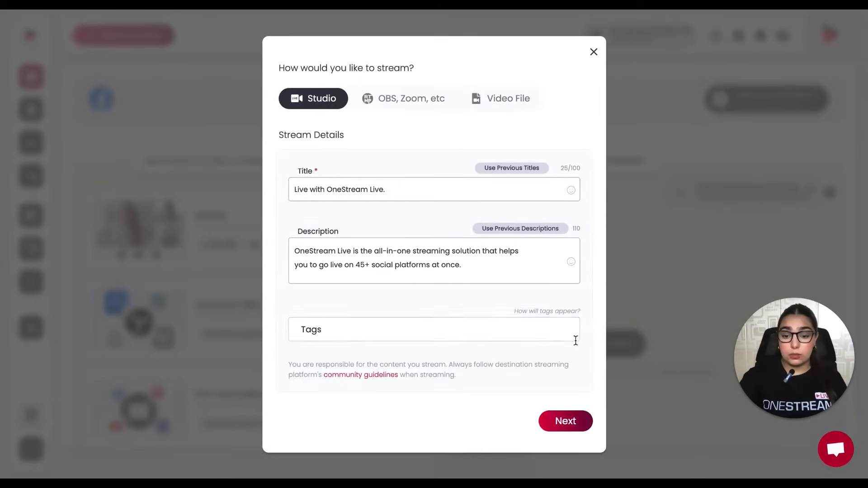
Add the Facebook profile as the destination and enter the Studio for the live session
{"action": "left_click", "coordinate": [564, 420]}
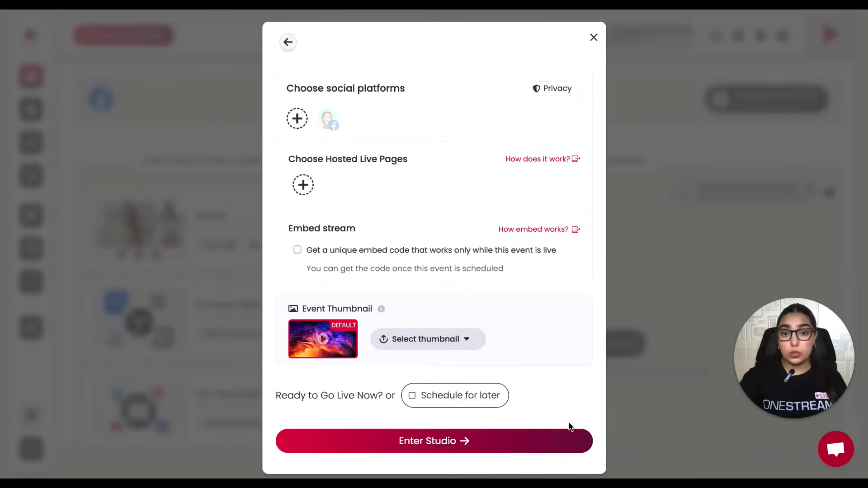
{"action": "mouse_move", "coordinate": [329, 118]}
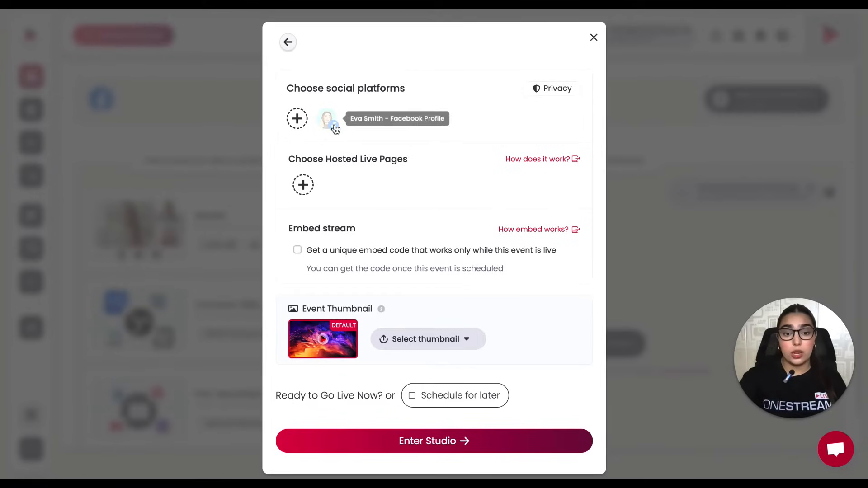
{"action": "left_click", "coordinate": [434, 440]}
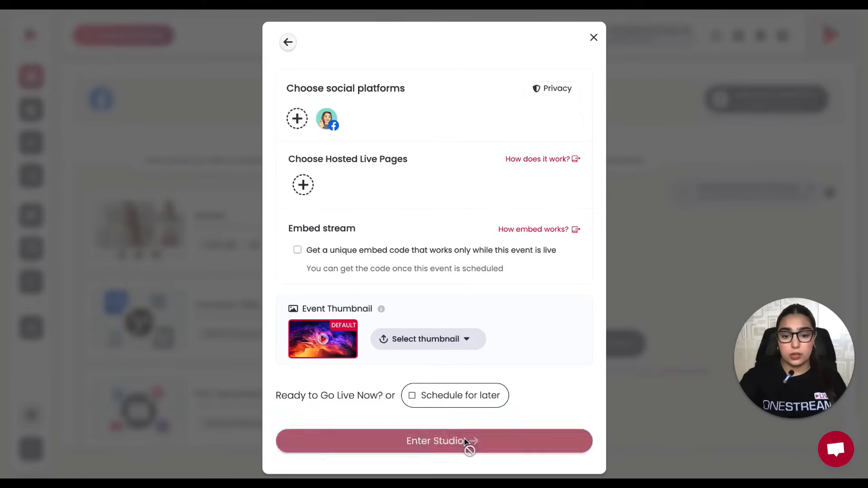
{"action": "left_click", "coordinate": [432, 440]}
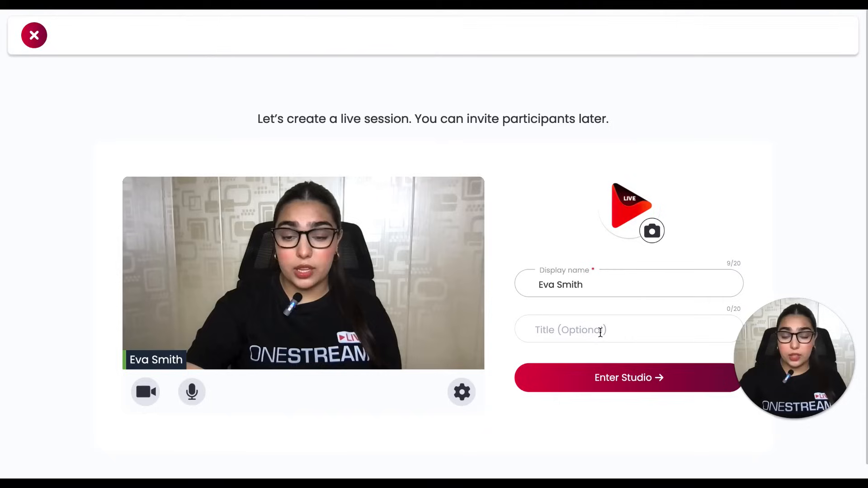
{"action": "left_click", "coordinate": [627, 378]}
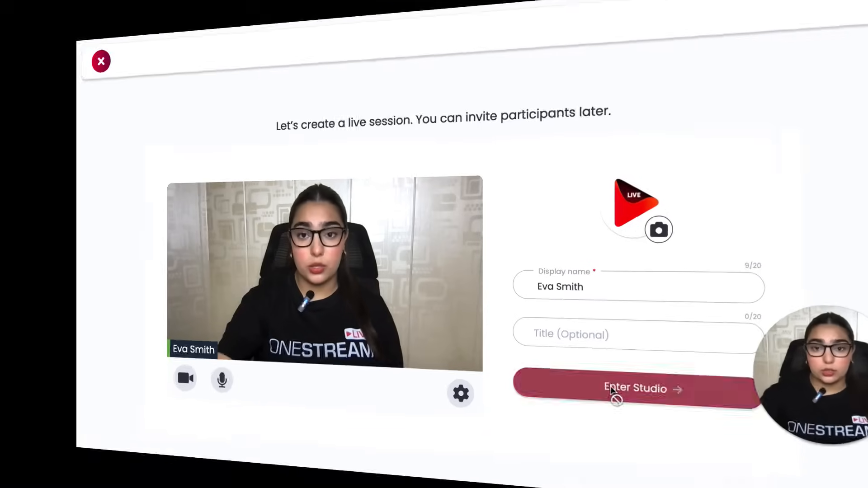
{"action": "left_click", "coordinate": [633, 388]}
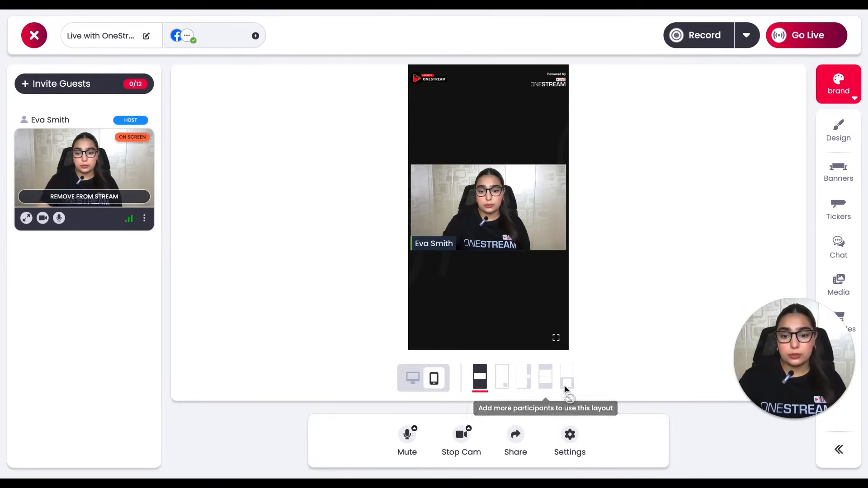
{"action": "left_click", "coordinate": [514, 437]}
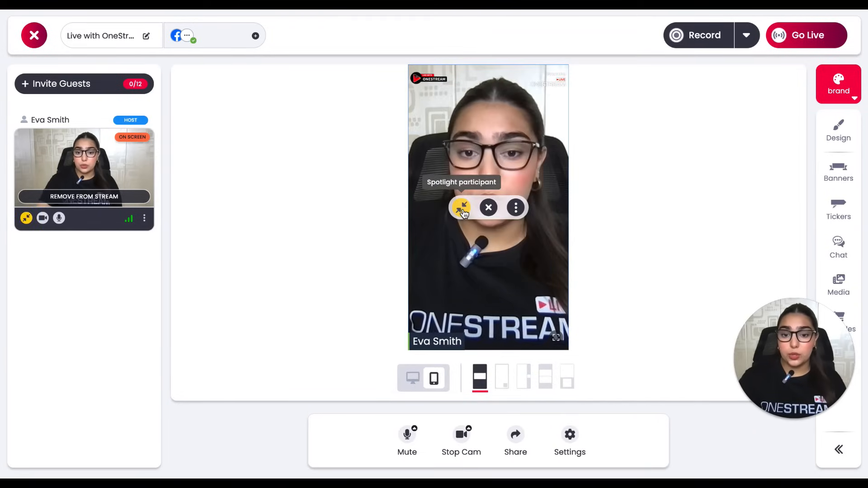
{"action": "left_click", "coordinate": [461, 208]}
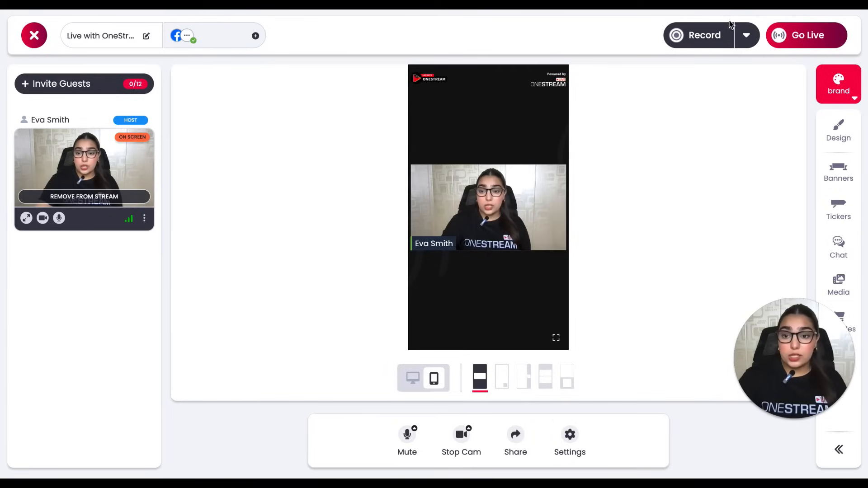
{"action": "mouse_move", "coordinate": [721, 123]}
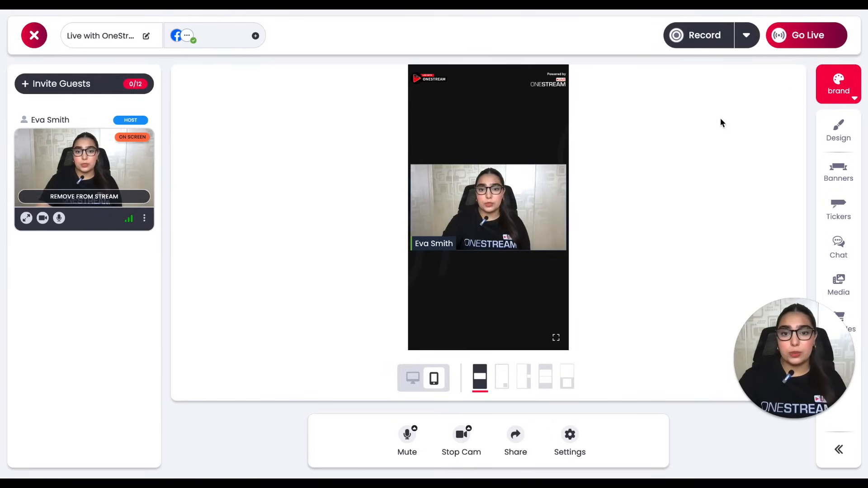